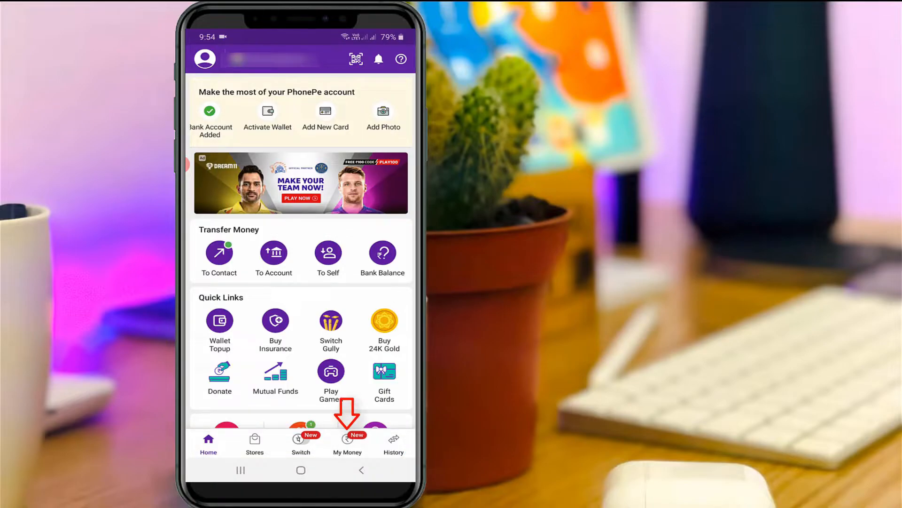
click(347, 443)
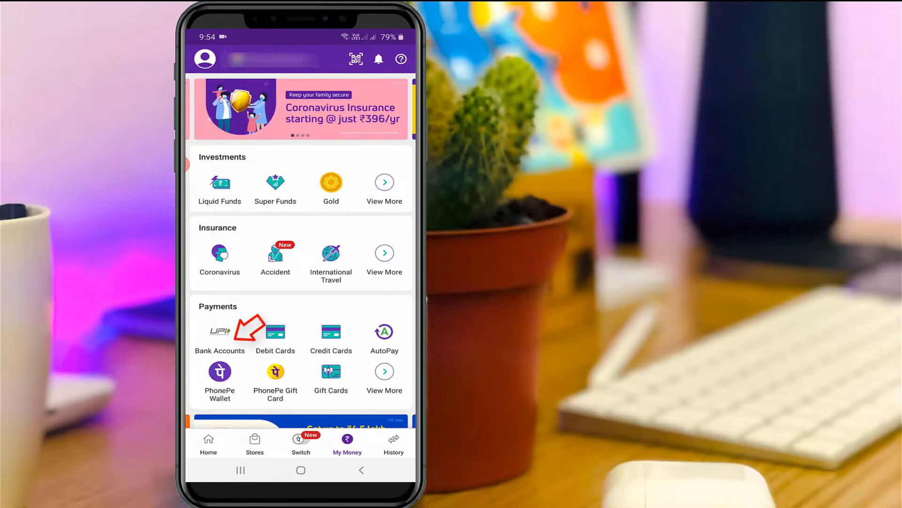
click(220, 336)
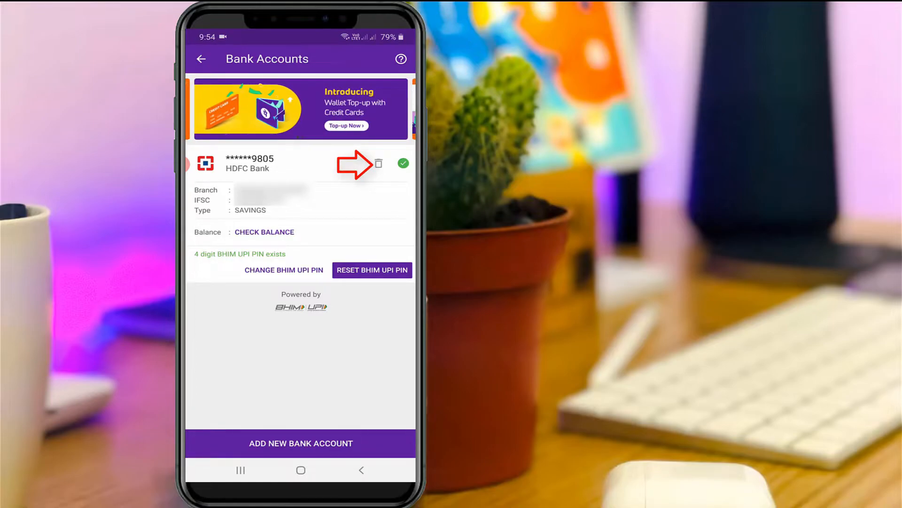
click(378, 163)
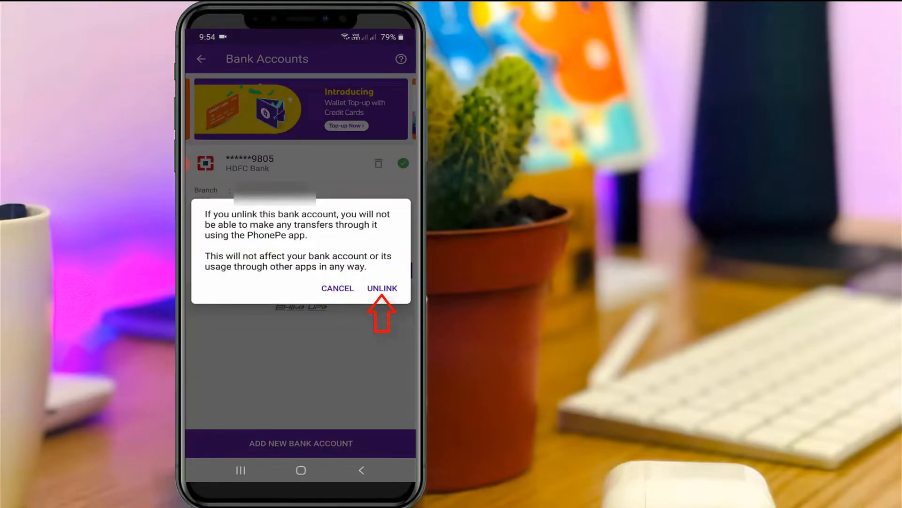
click(381, 288)
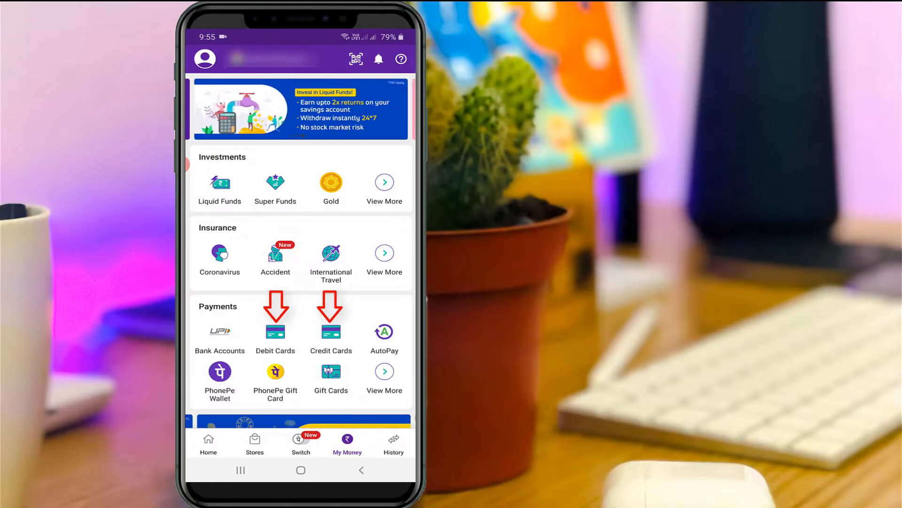
click(275, 331)
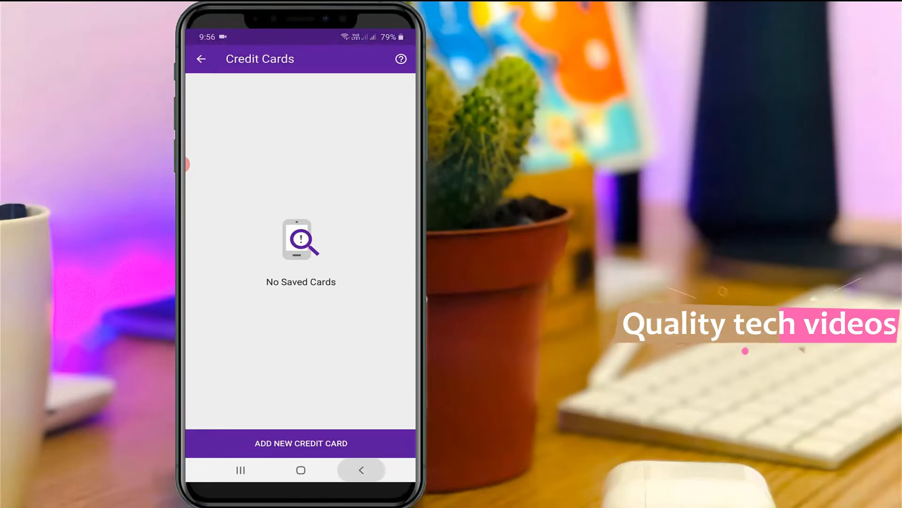
click(201, 58)
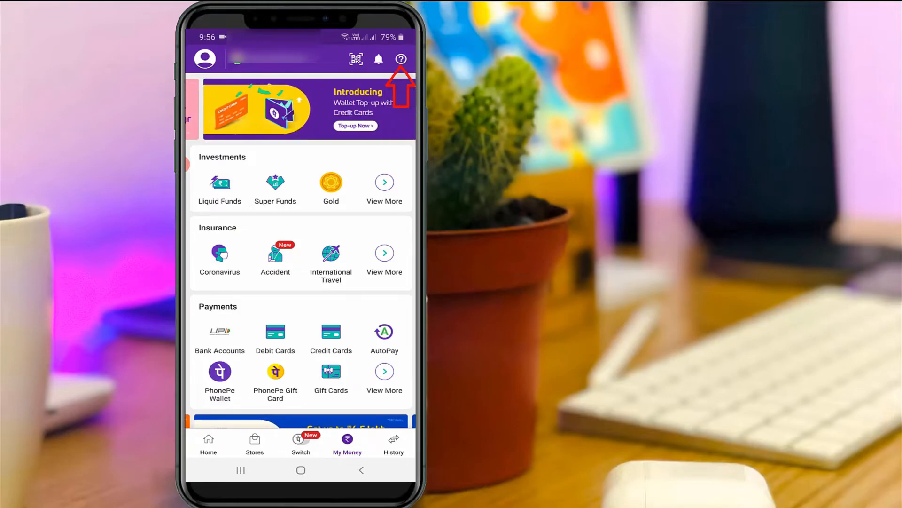
- Navigate Help > My Account and KYC > Account-related Issues to 'How do I delete my PhonePe account?'
click(400, 59)
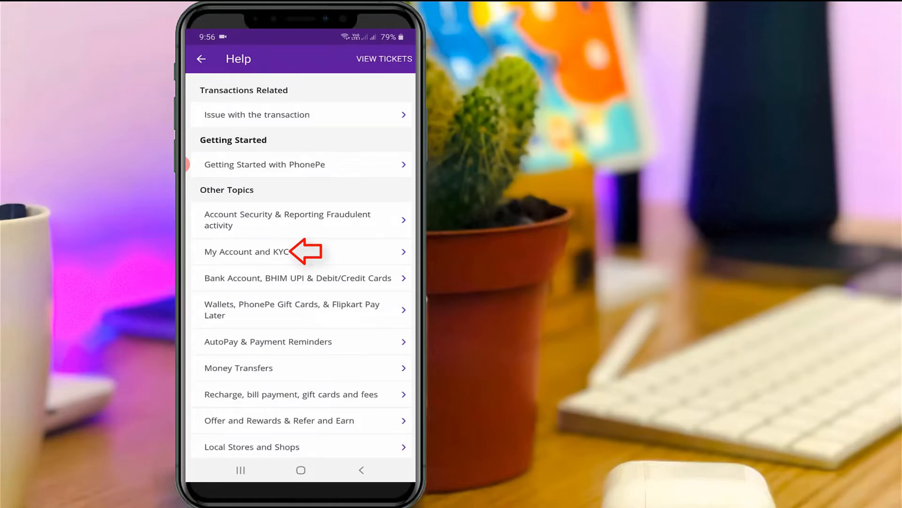
click(247, 252)
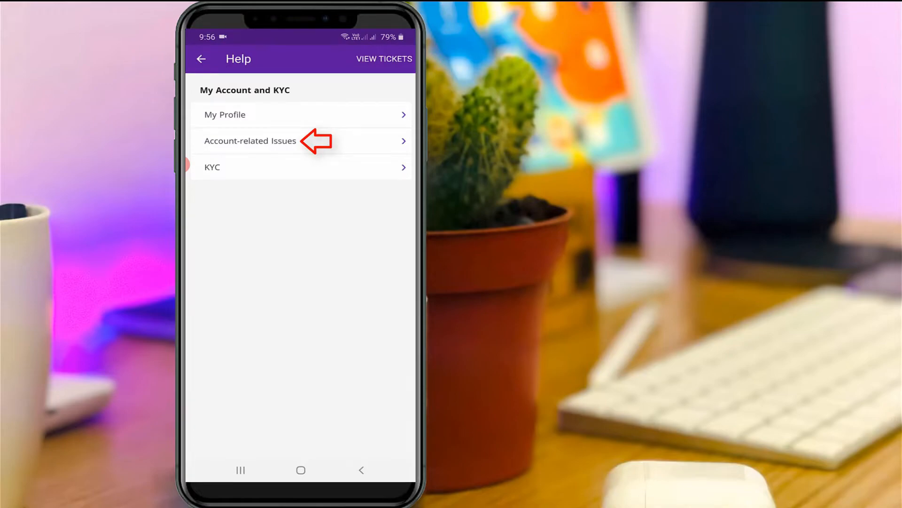
click(250, 140)
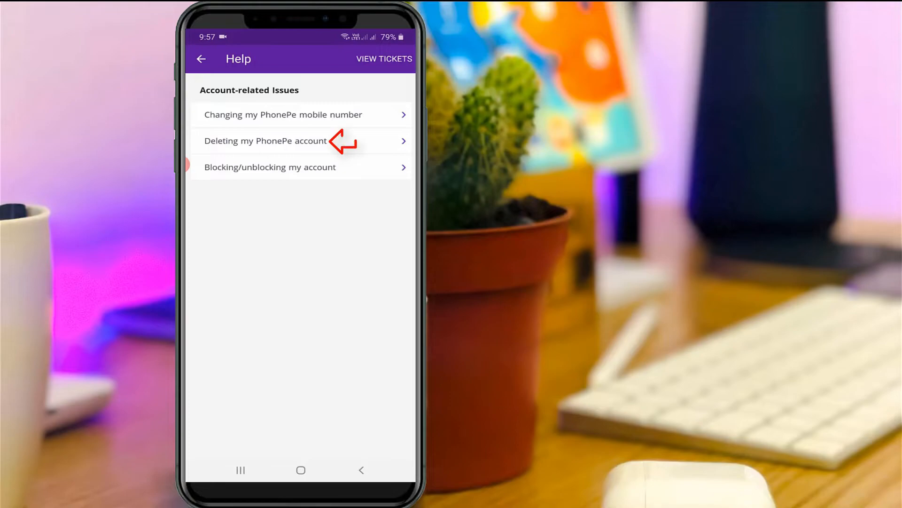
click(265, 140)
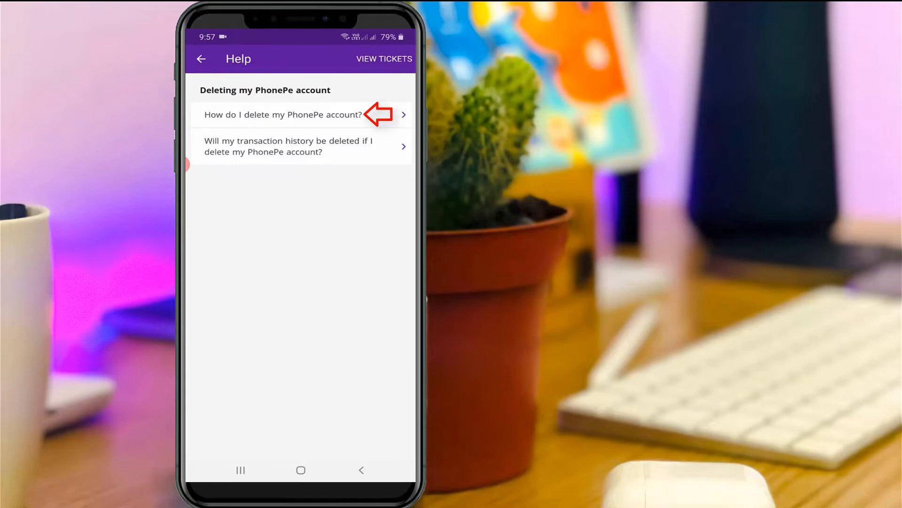
click(282, 113)
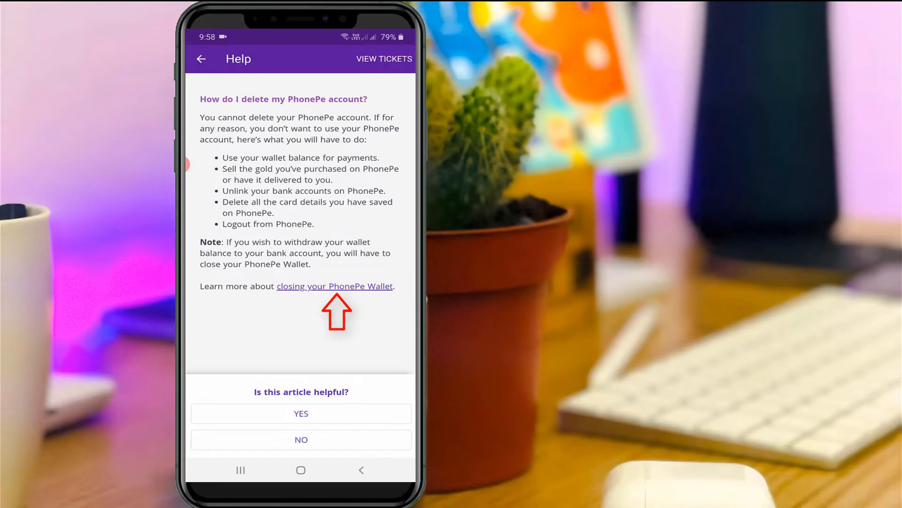
- Start closing the PhonePe Wallet with 'Unhappy with service' as the reason and confirm to proceed
click(335, 286)
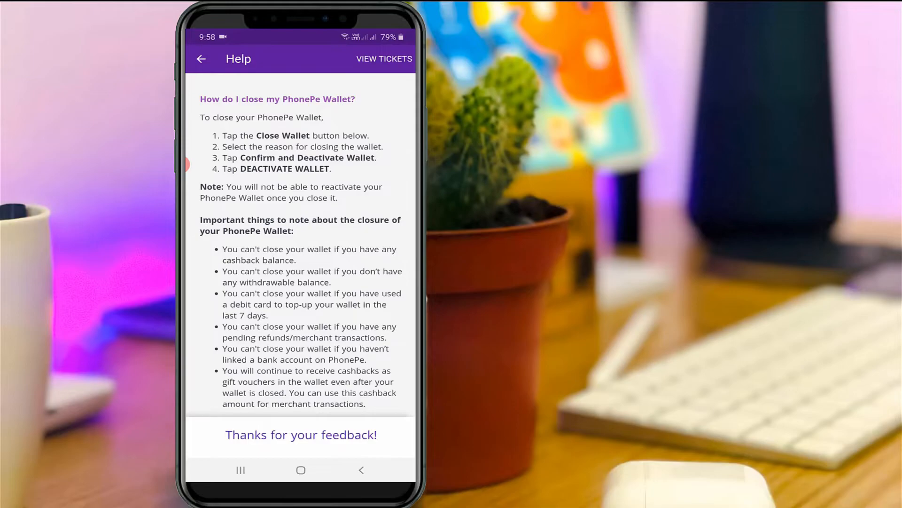
scroll(down, 3)
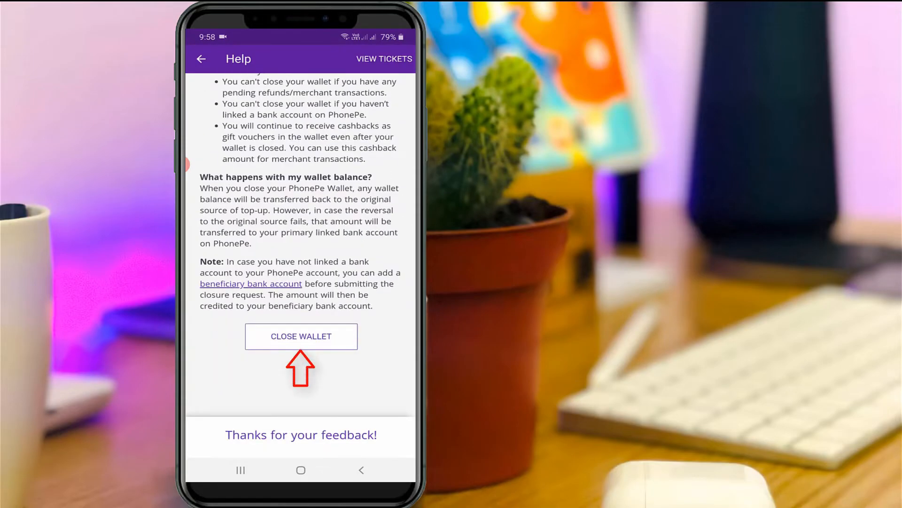
click(301, 337)
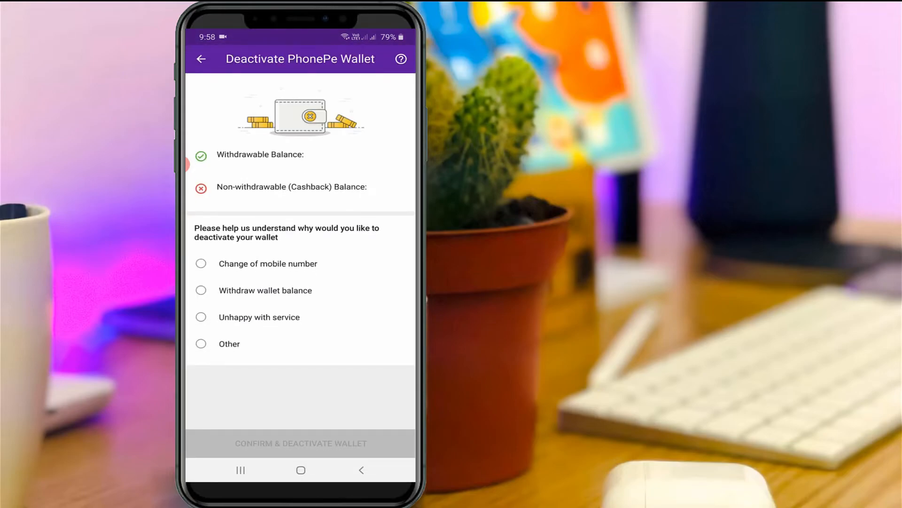
click(202, 317)
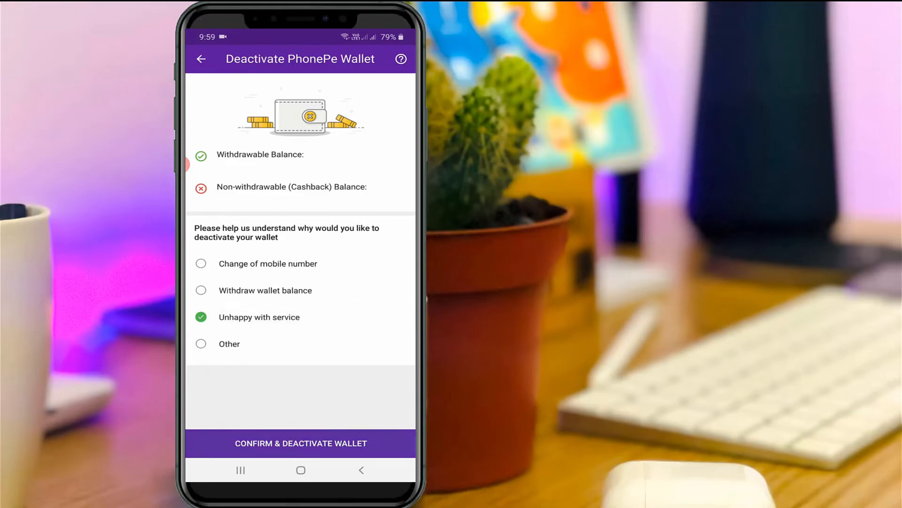
click(301, 443)
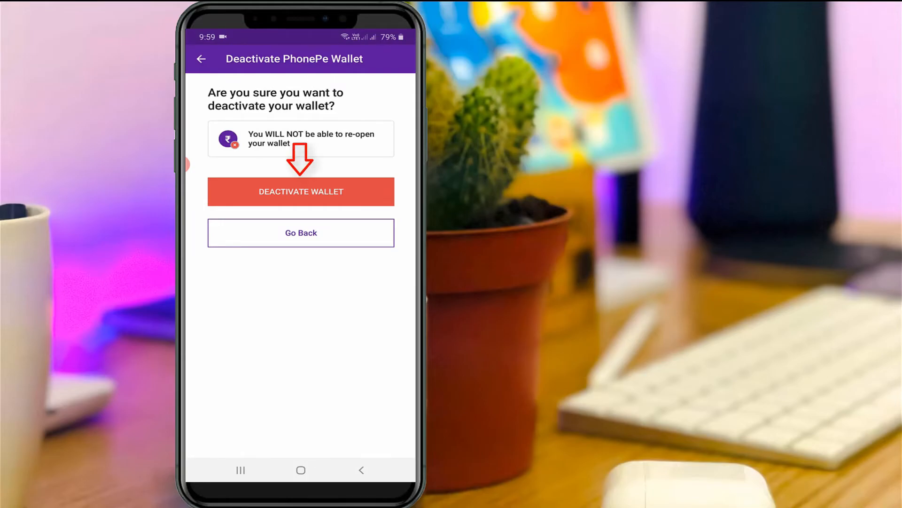
- Deactivate the wallet, answer Yes to the warning, and begin logging out from the profile
click(301, 191)
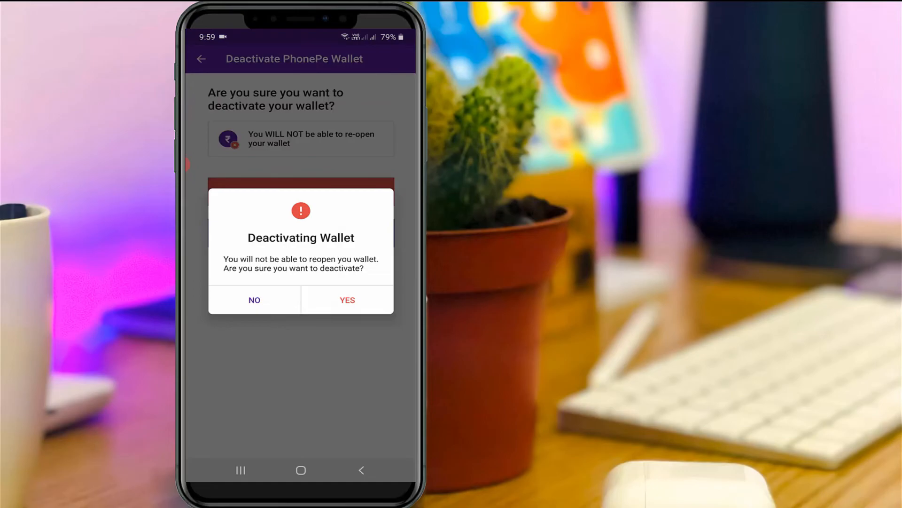
click(255, 299)
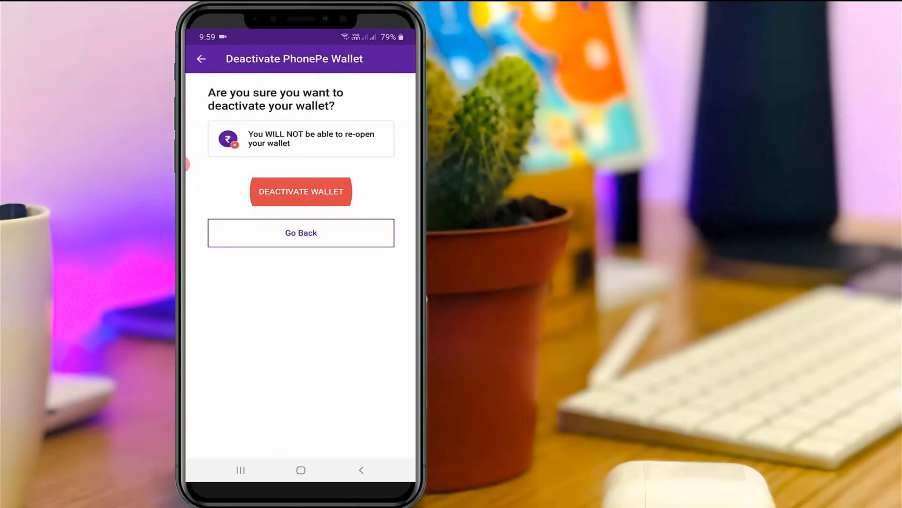
click(301, 191)
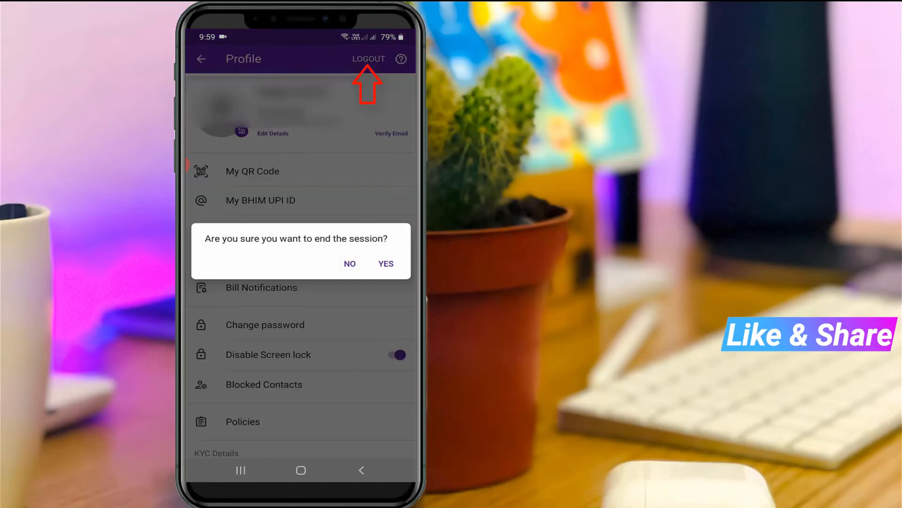
- Confirm logout, then long-press PhonePe in the app drawer and choose Uninstall
click(385, 263)
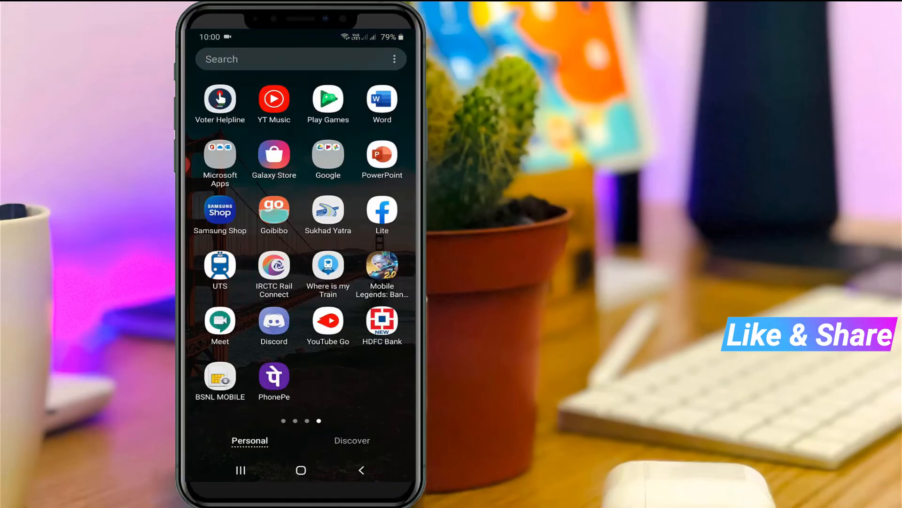
click(273, 378)
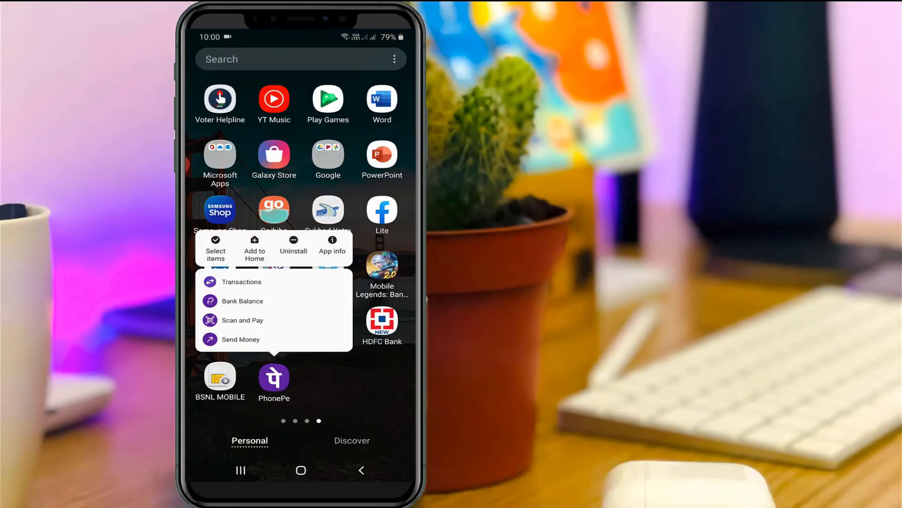
click(293, 247)
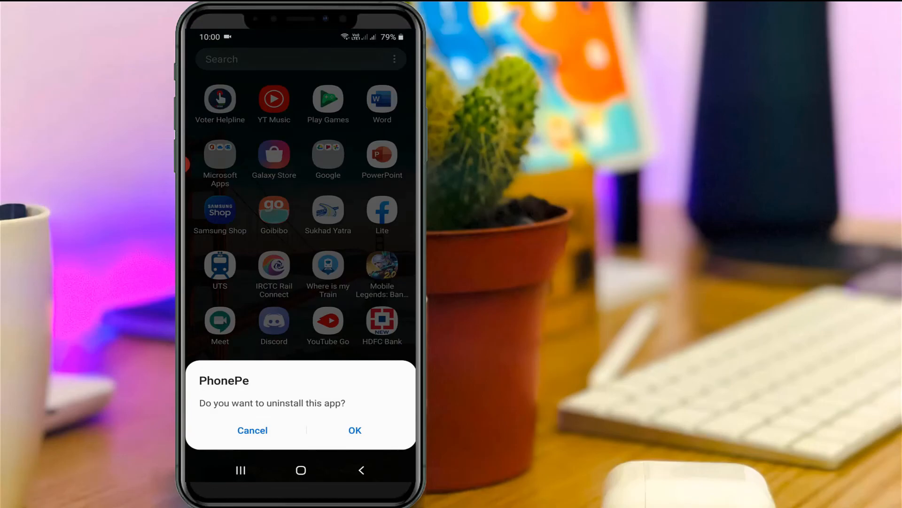